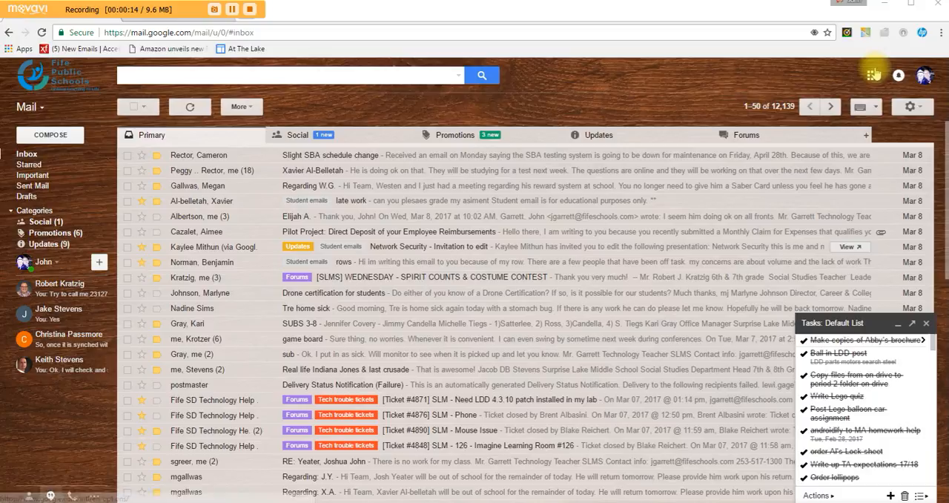
# Step: Switch from Gmail to Google Classroom via the Google apps launcher
pyautogui.click(872, 74)
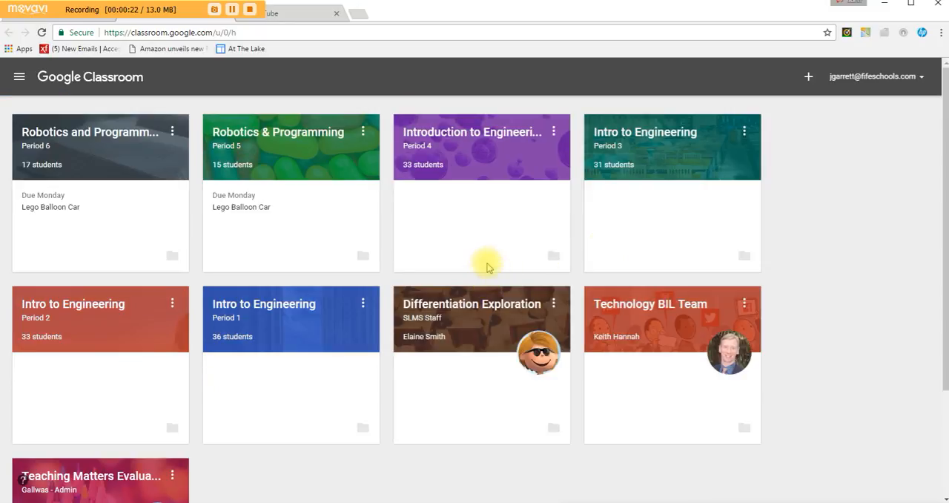
# Step: Enter the Intro to Engineering Period 1 class and follow its Digital Citizenship Information site link
pyautogui.click(264, 302)
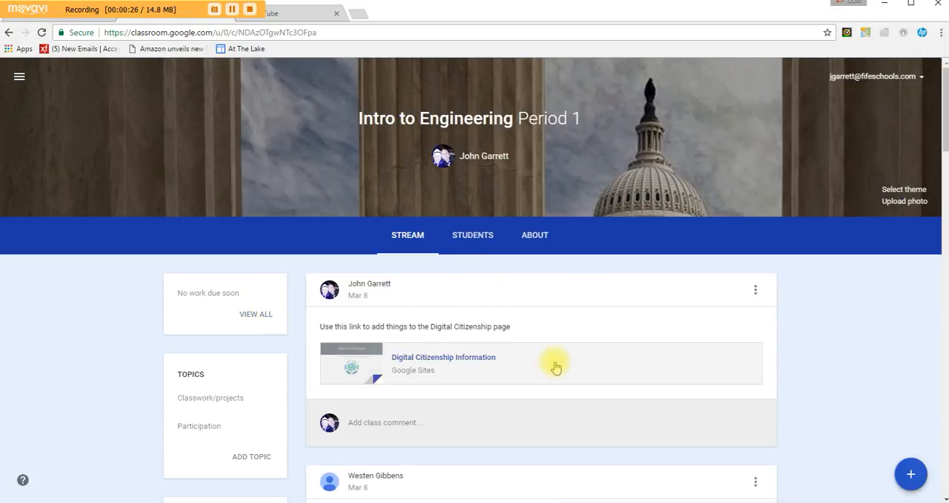
pyautogui.moveTo(466, 368)
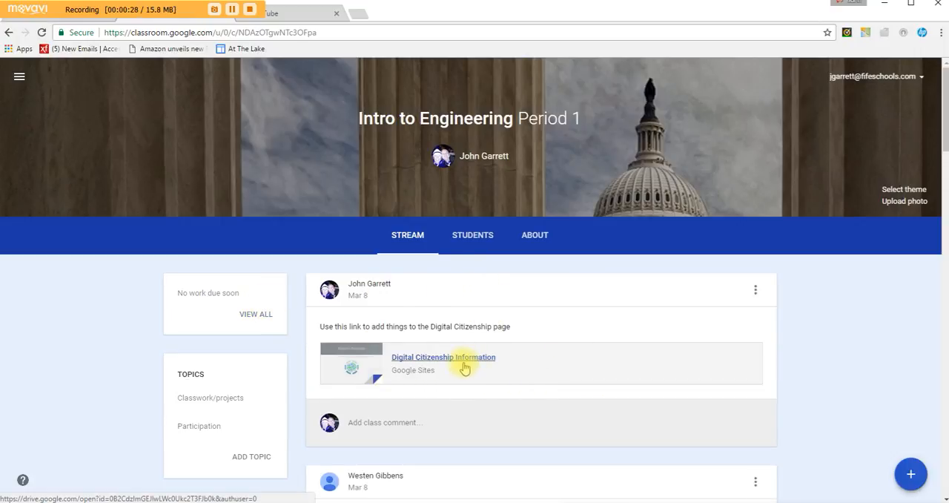
pyautogui.click(443, 356)
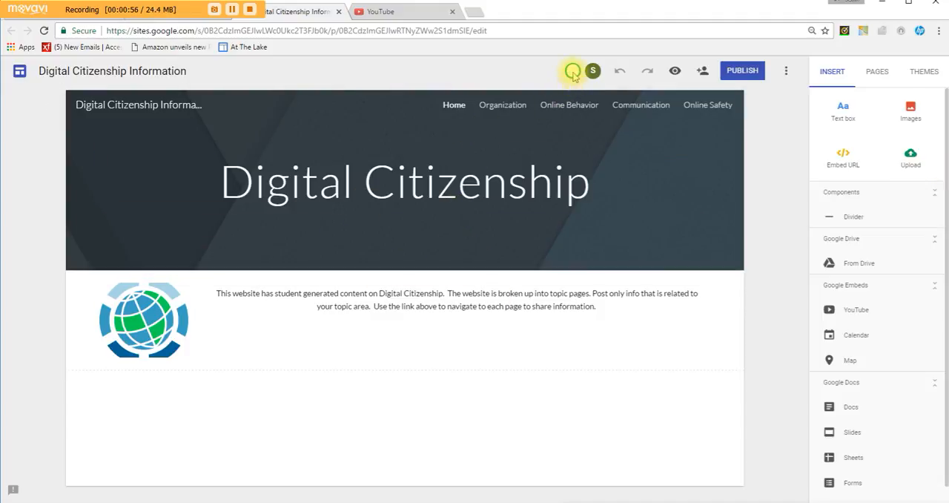
pyautogui.click(440, 221)
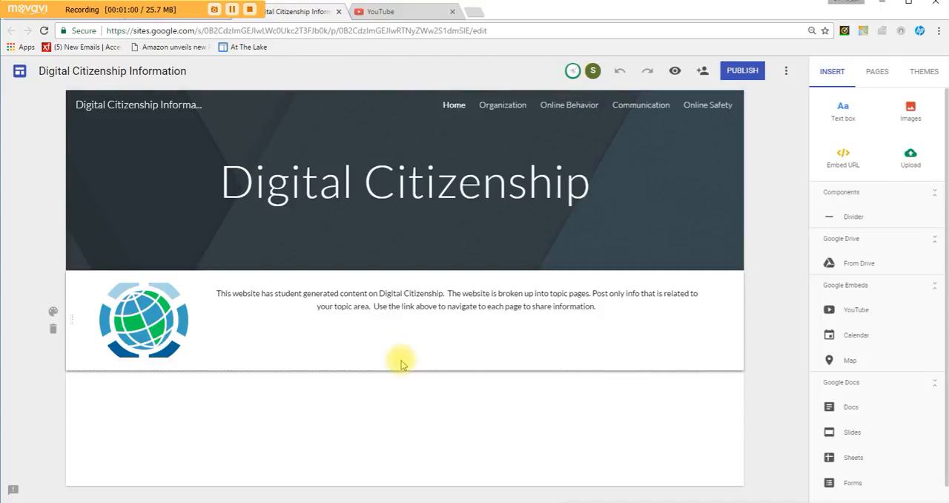
pyautogui.click(143, 320)
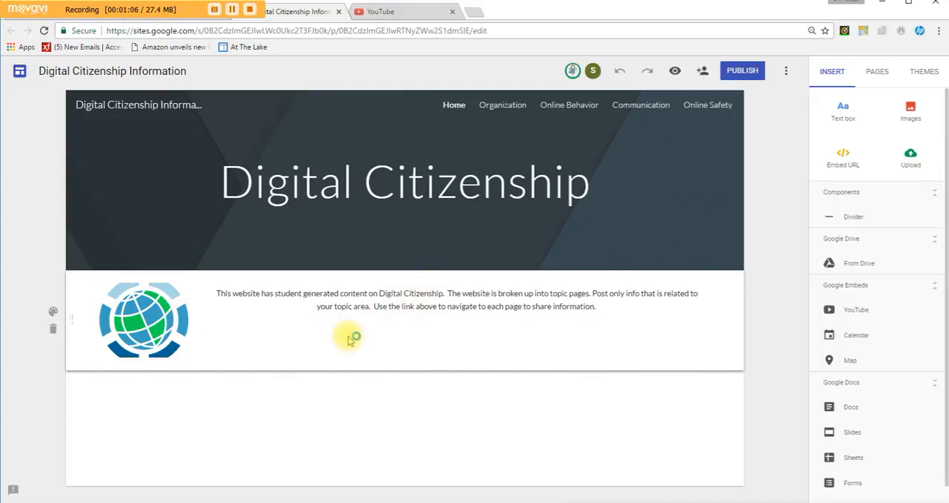
pyautogui.moveTo(487, 111)
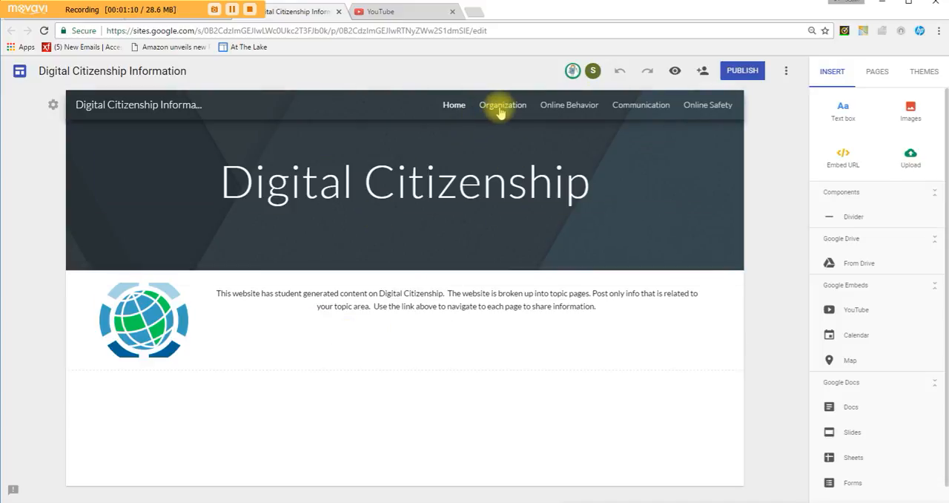
# Step: Go to the Organization page and move down to the blue instructions block
pyautogui.click(501, 104)
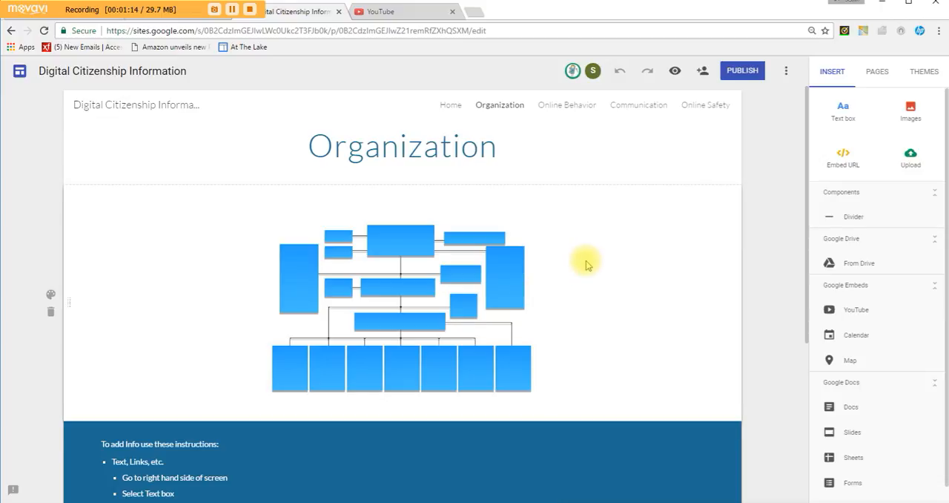
pyautogui.scroll(-3)
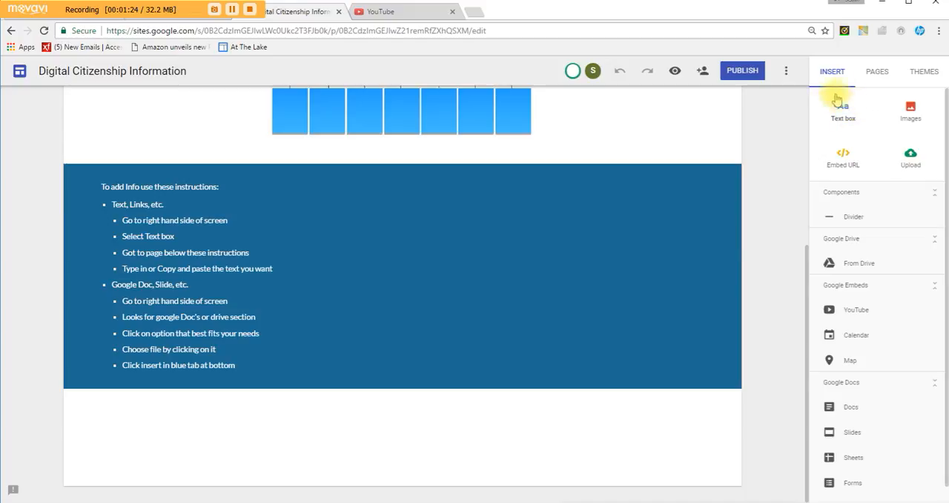
pyautogui.moveTo(862, 104)
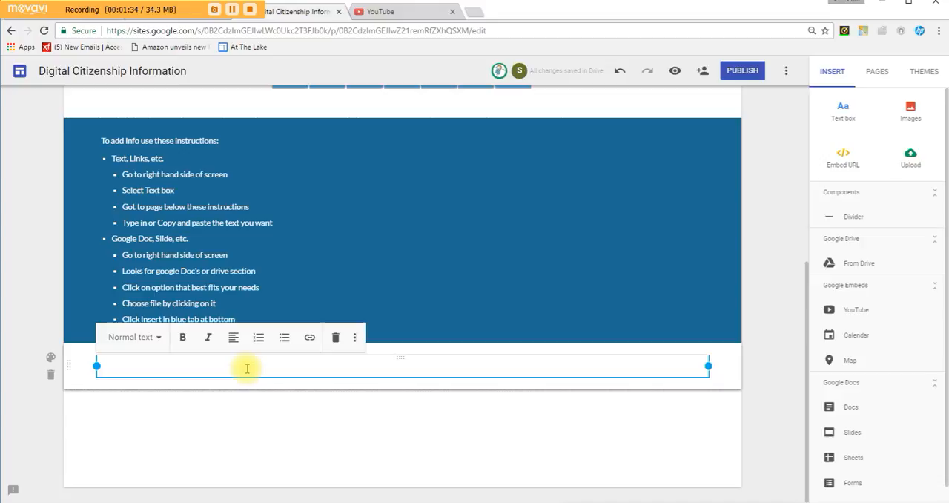
pyautogui.write('I like to post to websit')
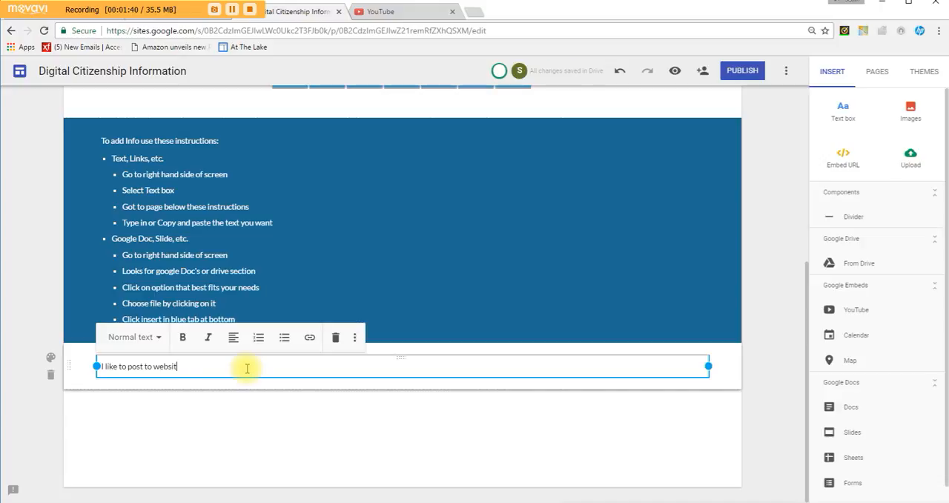
pyautogui.press('Ctrl+a')
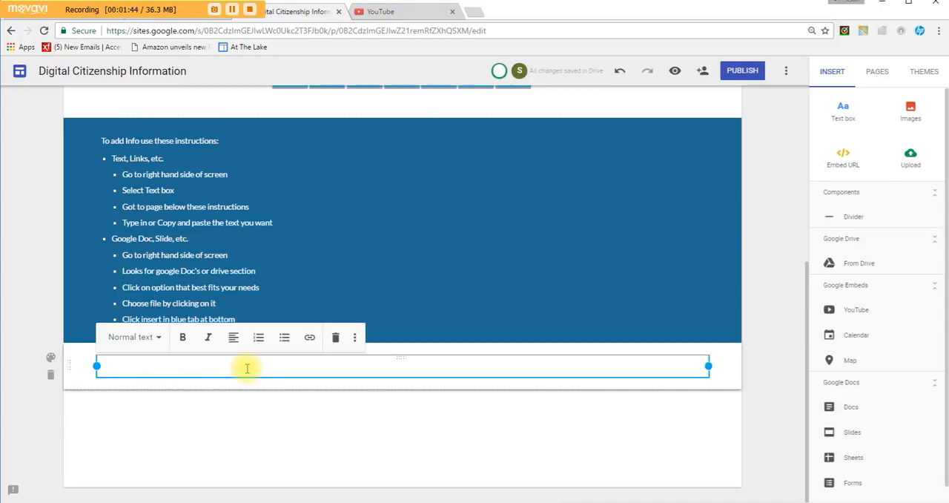
pyautogui.write('www')
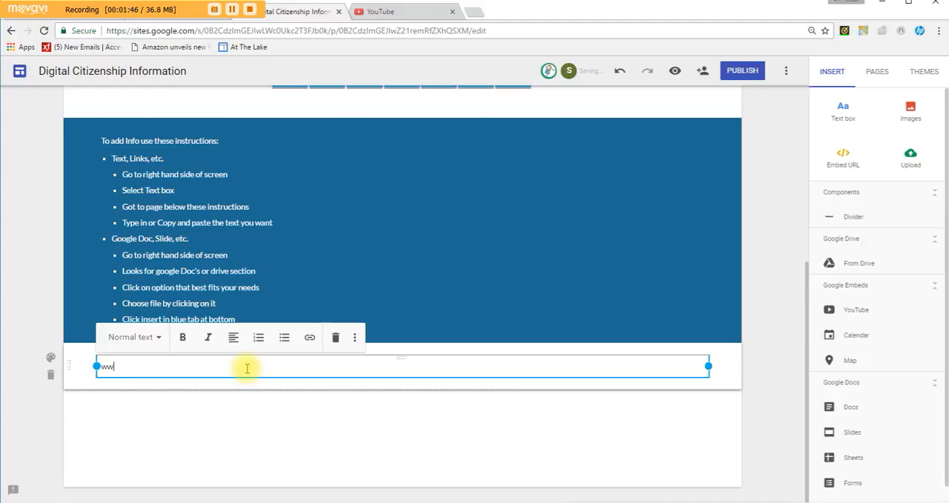
pyautogui.write('.')
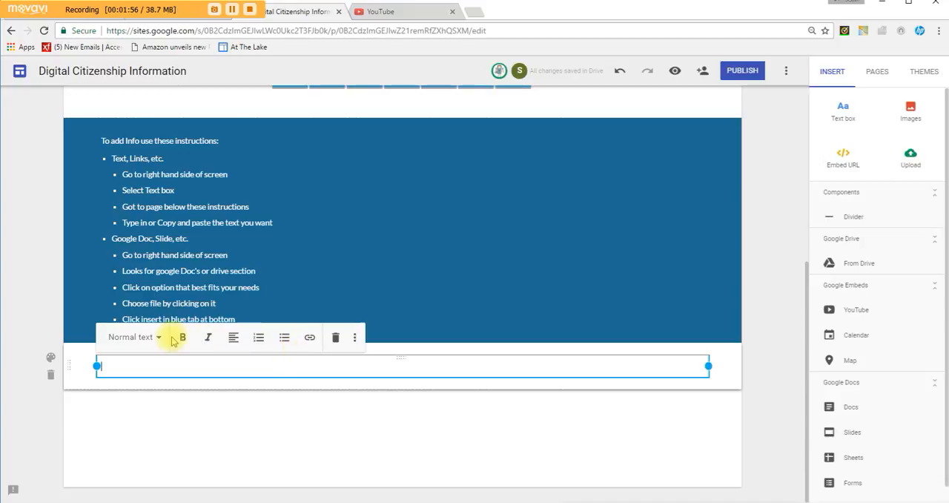
# Step: Add a heading reading 'Link to org website' in the text box
pyautogui.click(137, 339)
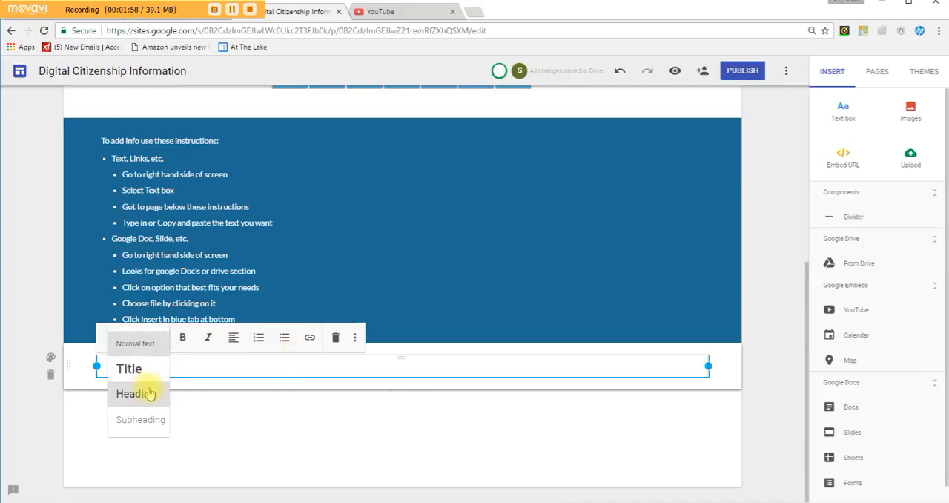
pyautogui.click(135, 393)
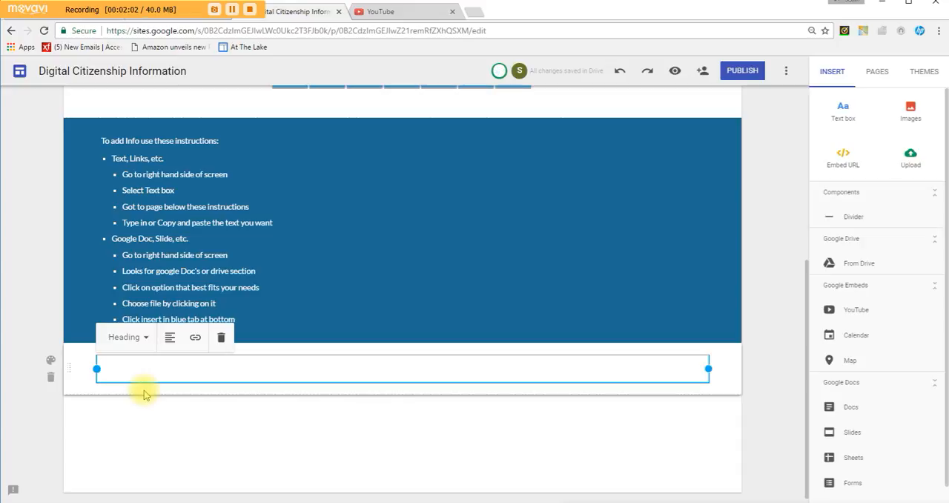
pyautogui.write('L')
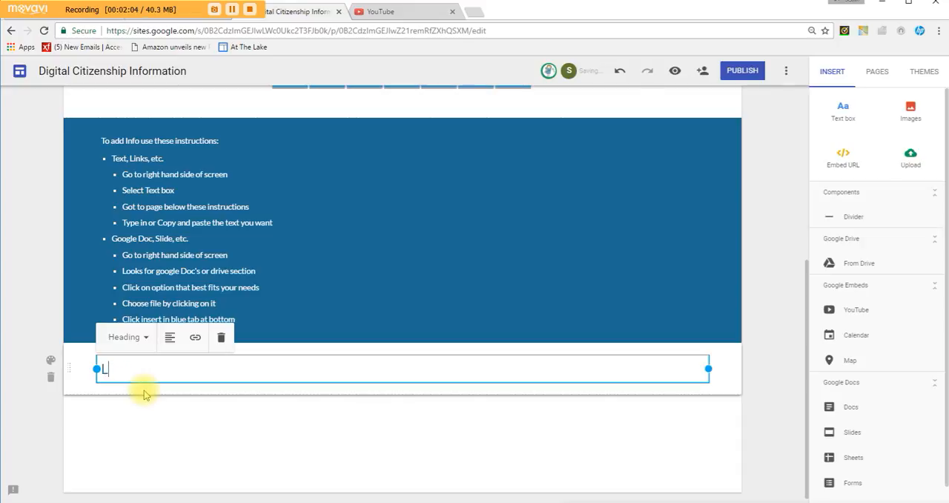
pyautogui.write('ink to o')
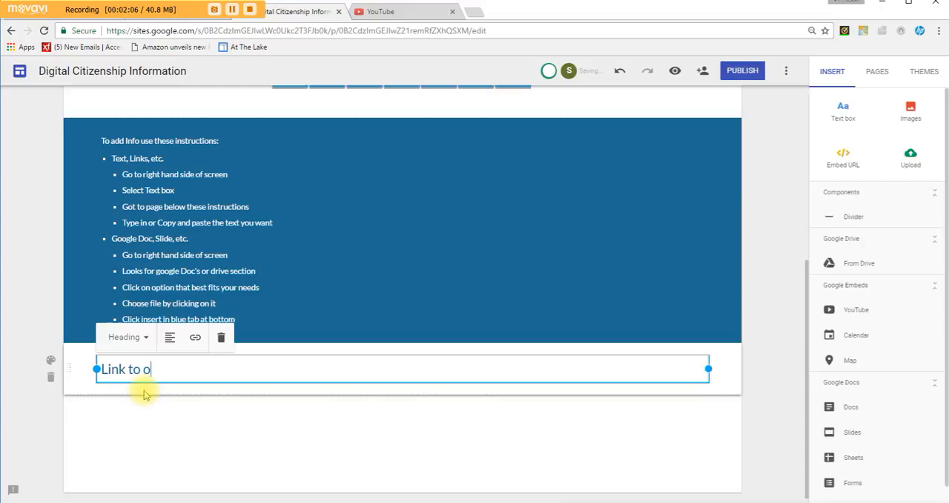
pyautogui.write('rg')
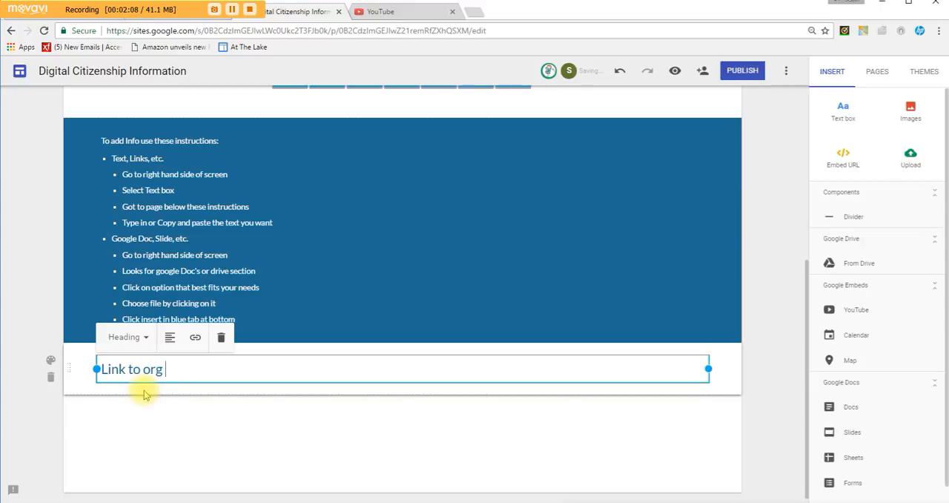
pyautogui.write('website')
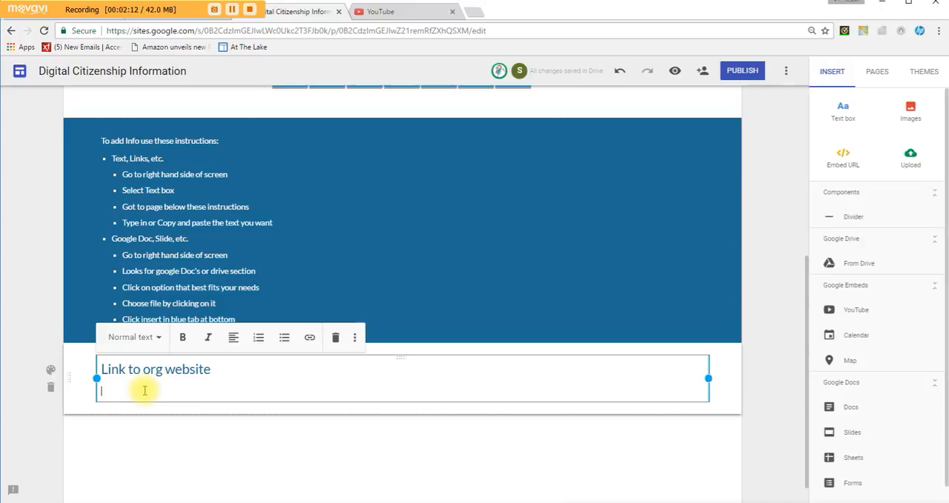
pyautogui.write('www')
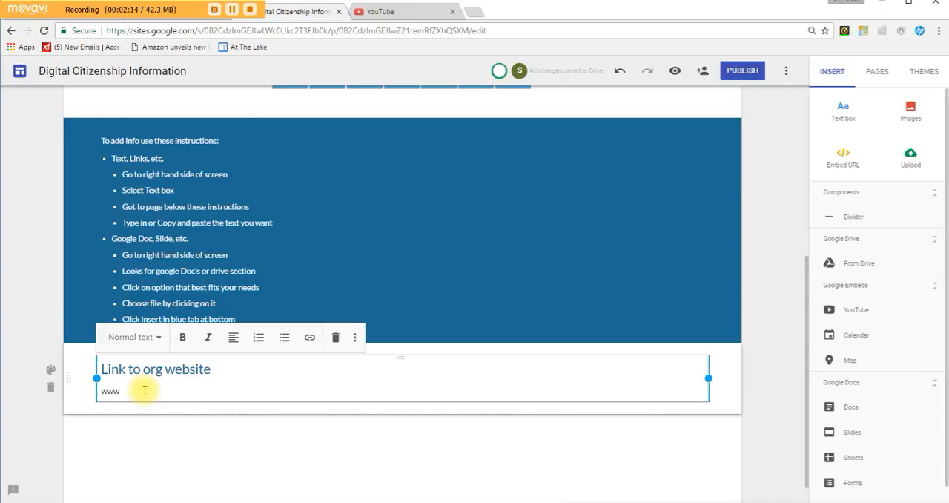
pyautogui.write('google')
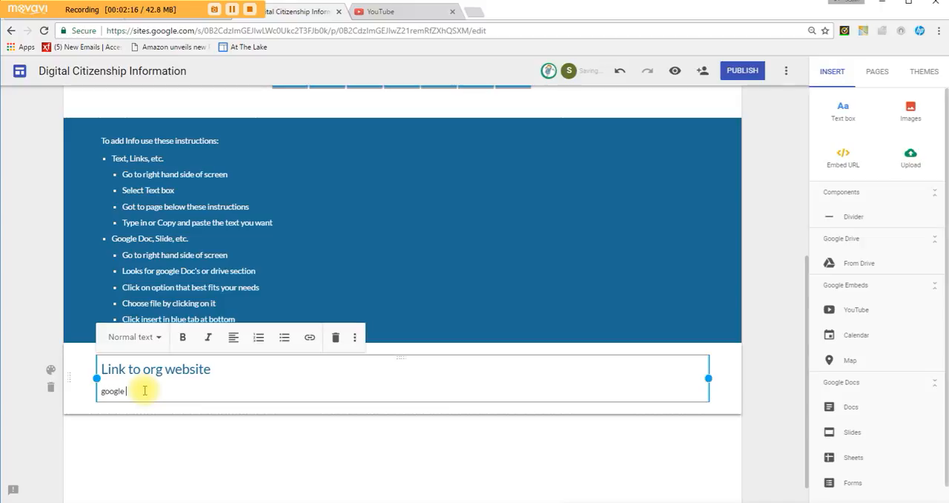
pyautogui.write('.sites.....')
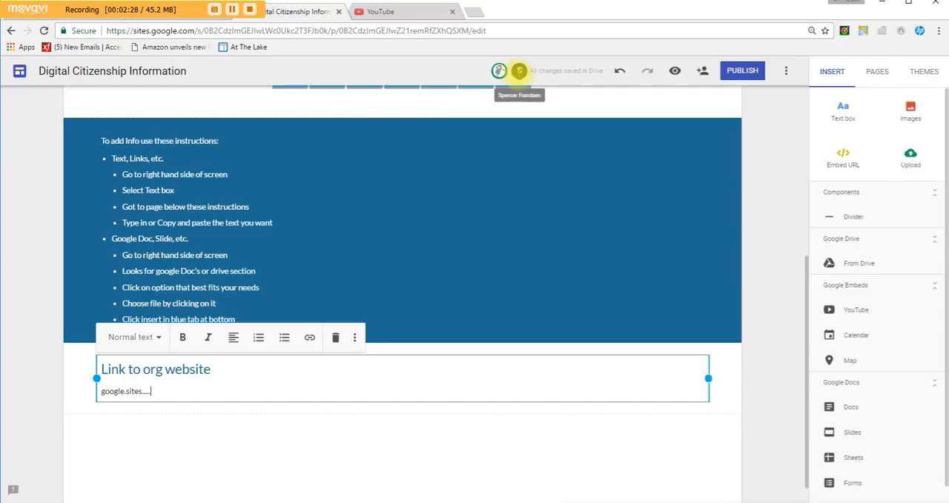
pyautogui.click(484, 250)
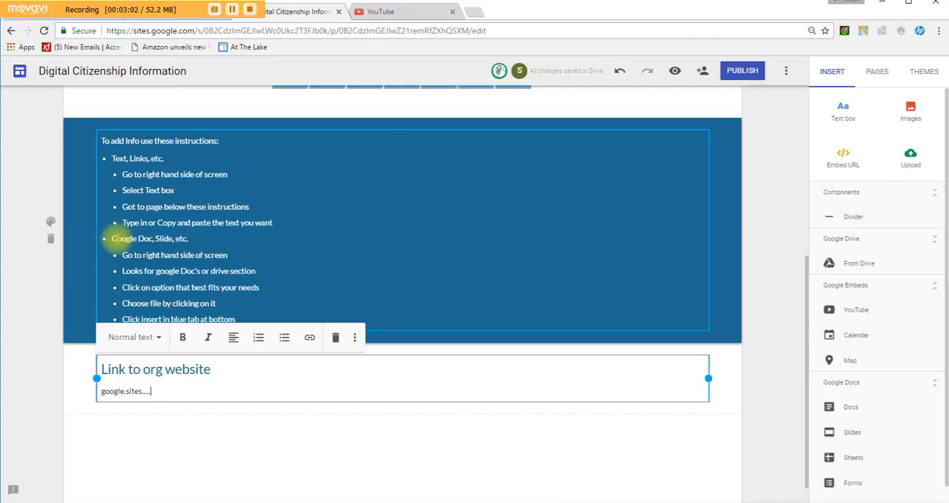
pyautogui.click(116, 447)
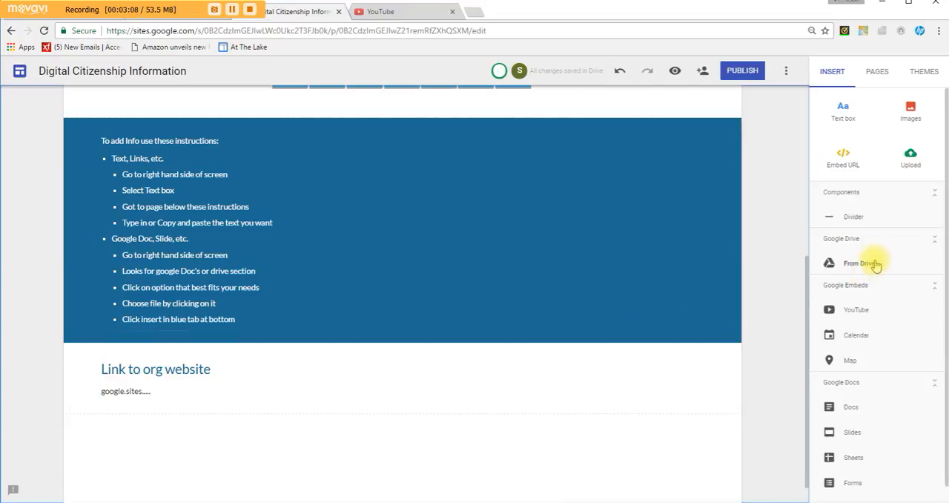
pyautogui.moveTo(863, 309)
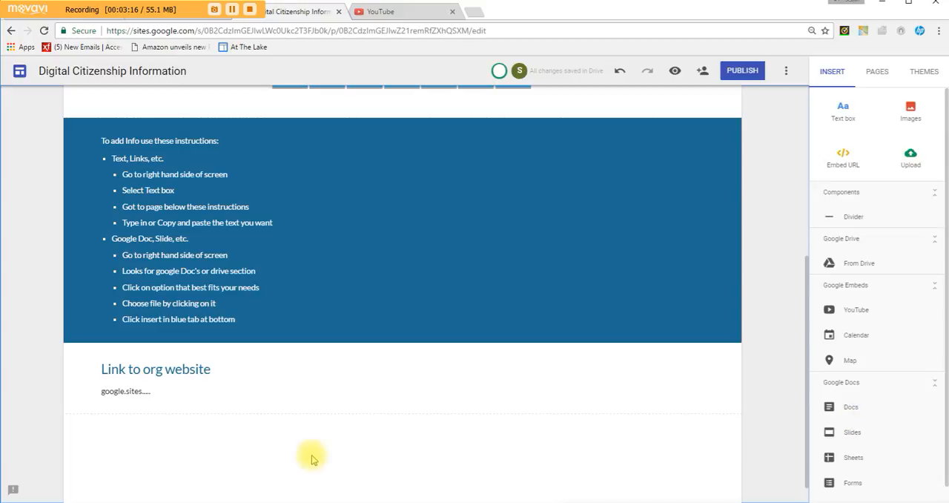
pyautogui.moveTo(853, 437)
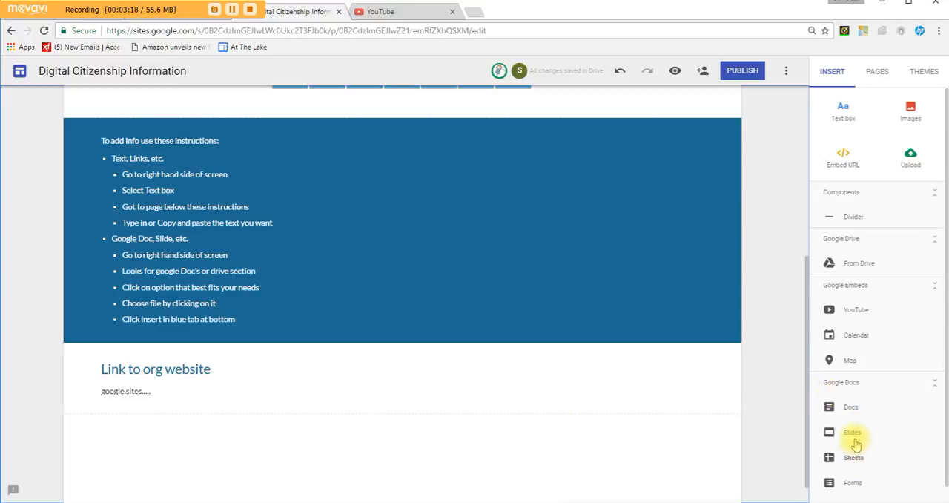
# Step: Embed the 'The Difference Between Texting and Email' Slides presentation from Drive
pyautogui.click(852, 430)
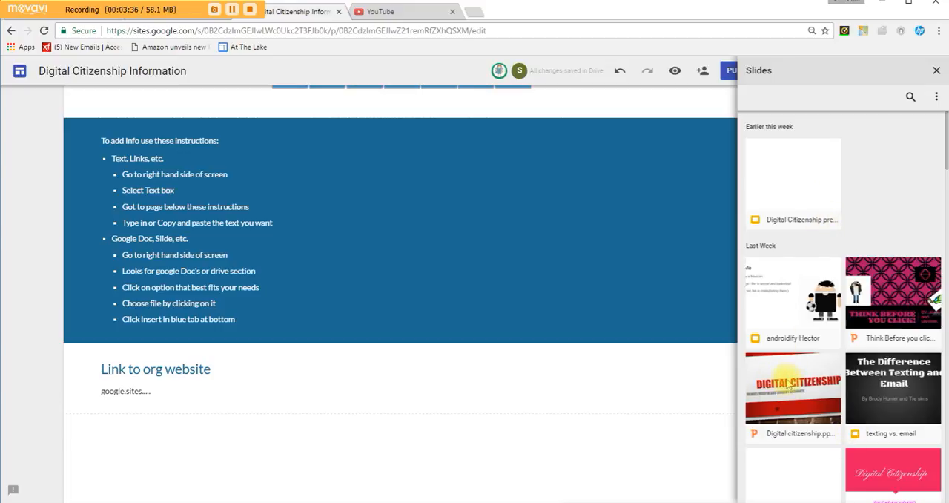
pyautogui.click(792, 388)
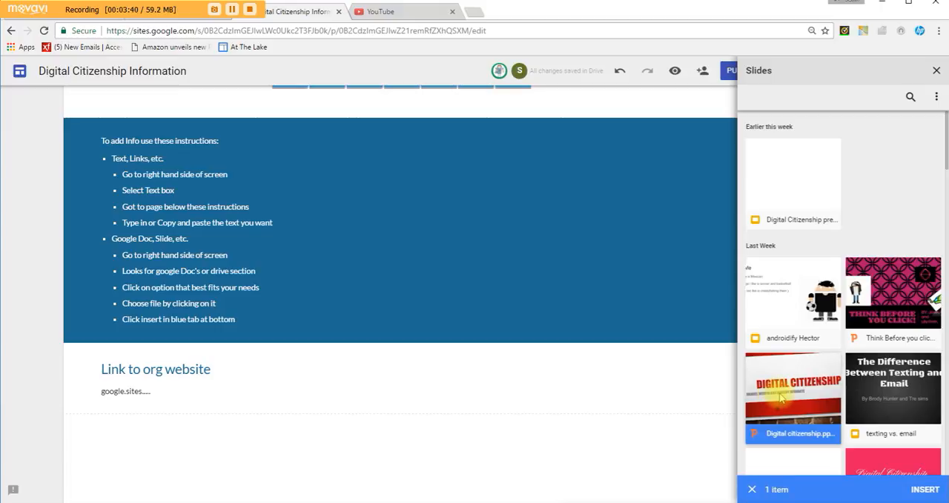
pyautogui.click(893, 389)
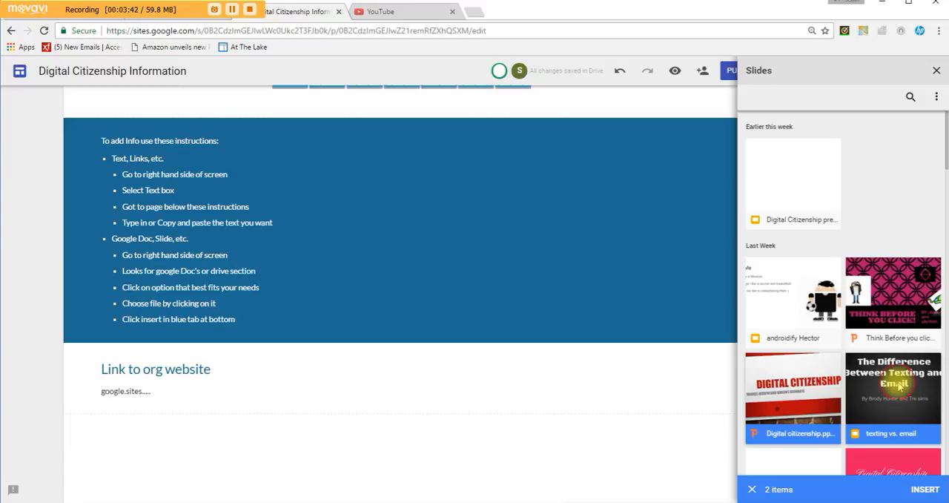
pyautogui.click(893, 393)
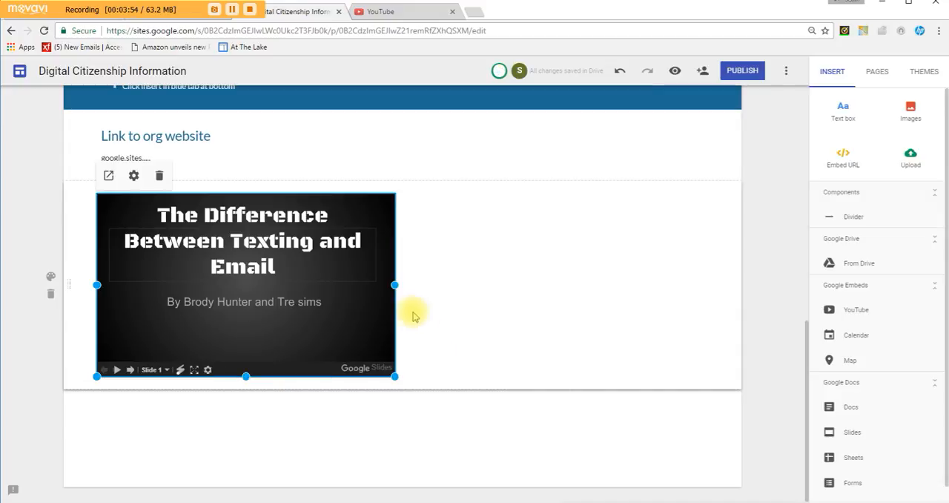
pyautogui.moveTo(131, 370)
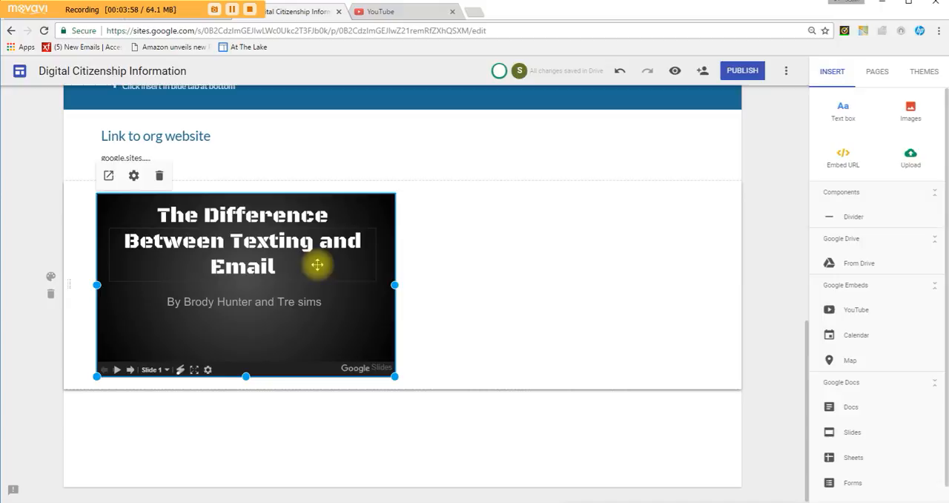
pyautogui.moveTo(575, 283)
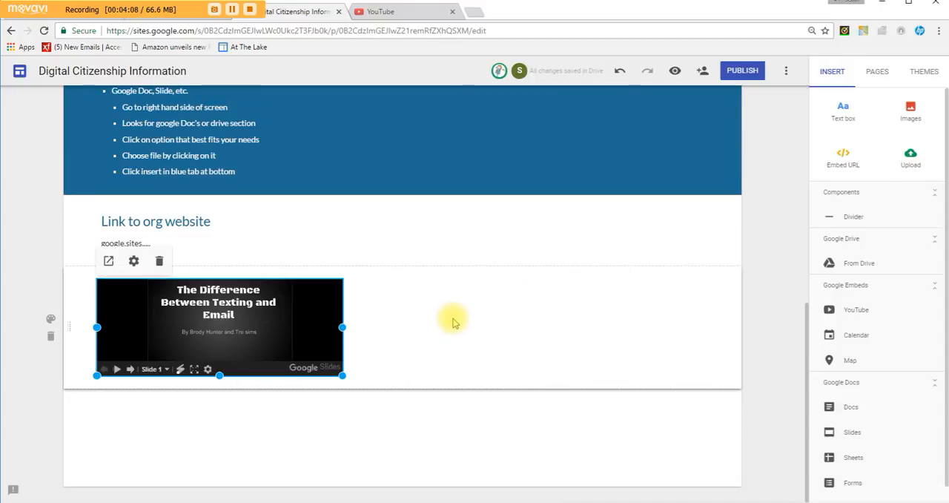
pyautogui.moveTo(849, 431)
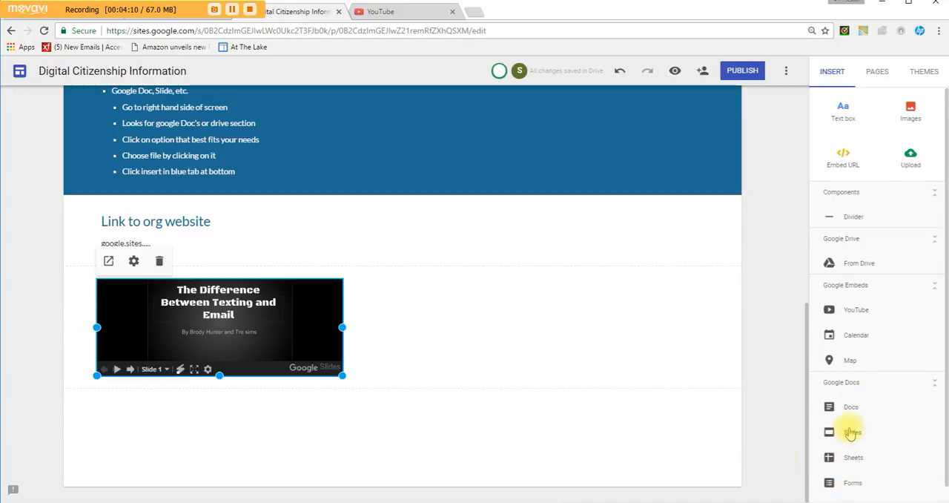